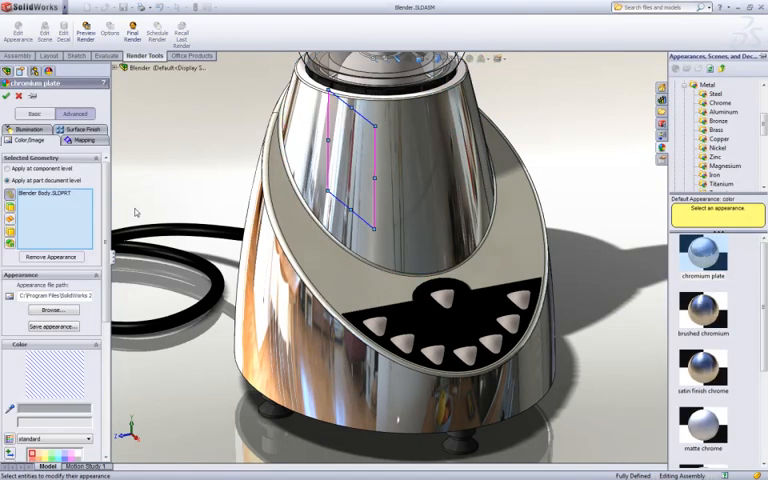
# Set the blender base's chrome Illumination and Surface Finish to a less reflective satin look and accept.
pyautogui.click(32, 140)
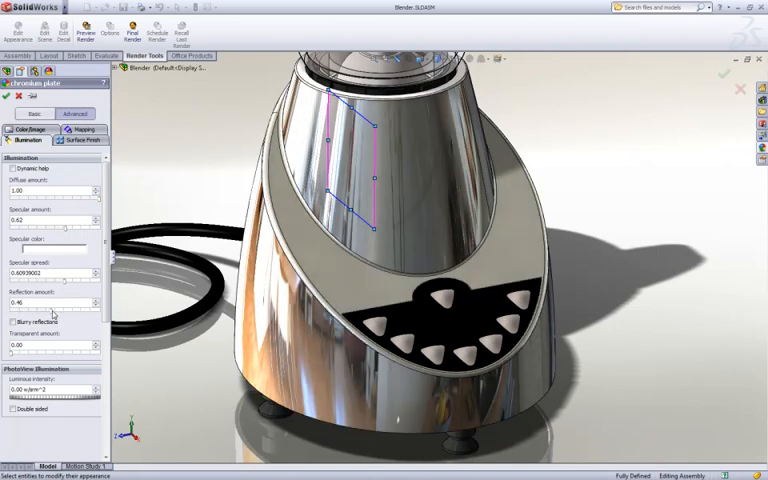
pyautogui.click(12, 320)
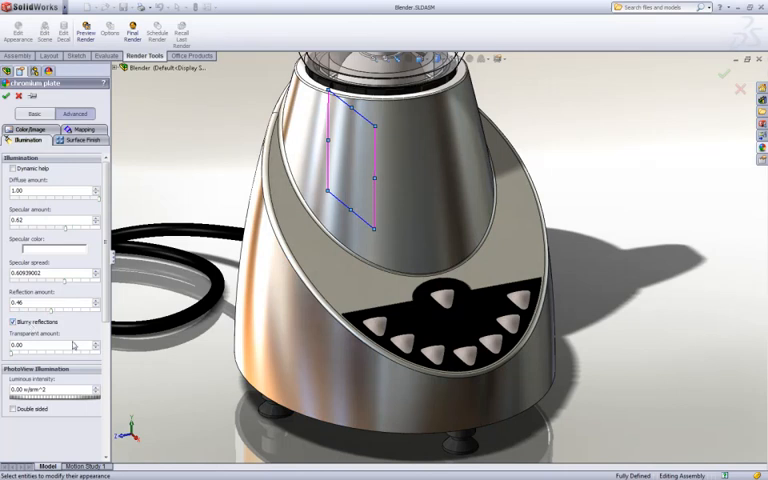
pyautogui.click(82, 140)
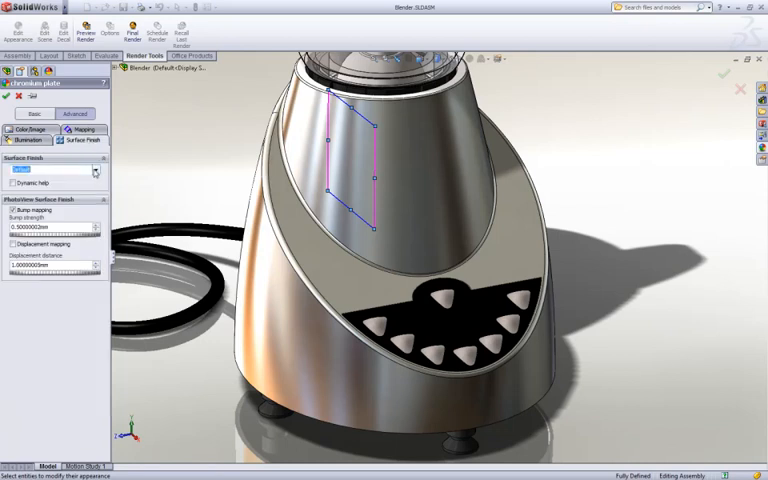
pyautogui.click(96, 170)
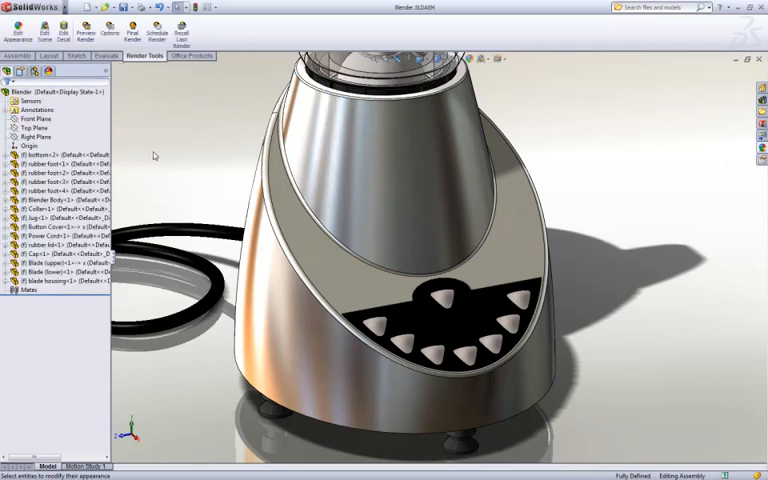
# Bring up the Button Cover part in its own window from the FeatureManager tree.
pyautogui.click(44, 236)
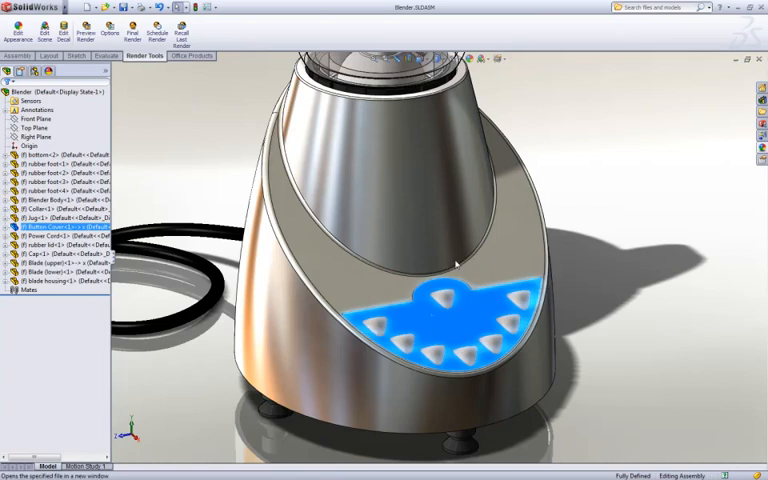
pyautogui.doubleClick(62, 232)
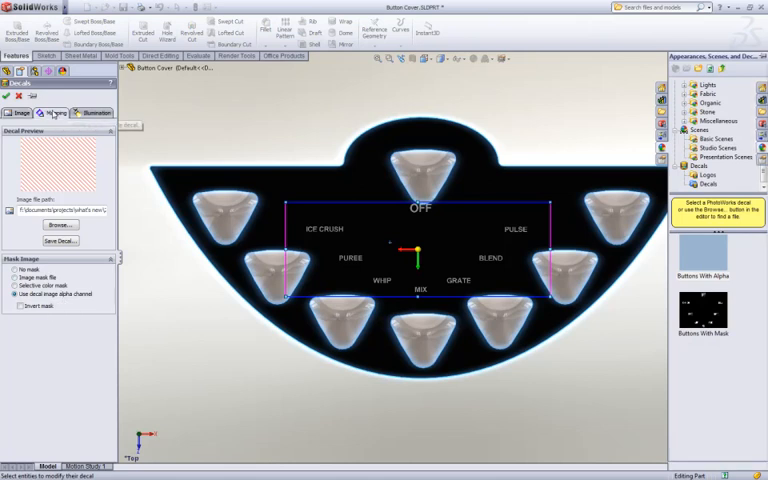
# Edit the button panel decal's Illumination settings and accept.
pyautogui.click(56, 112)
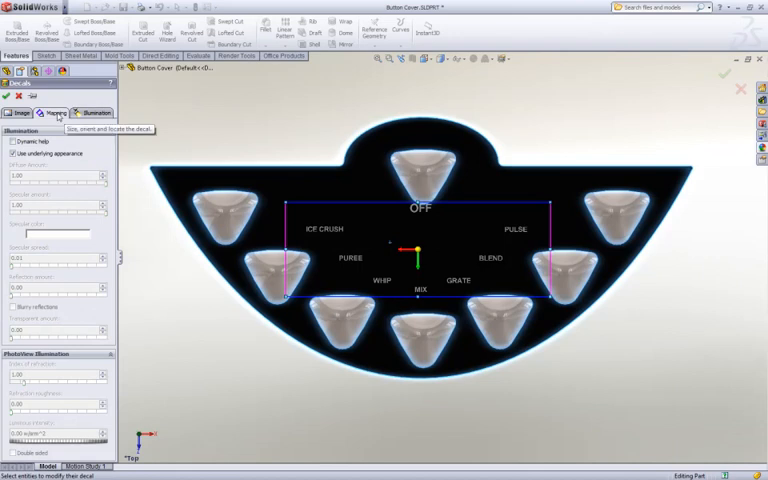
pyautogui.click(56, 112)
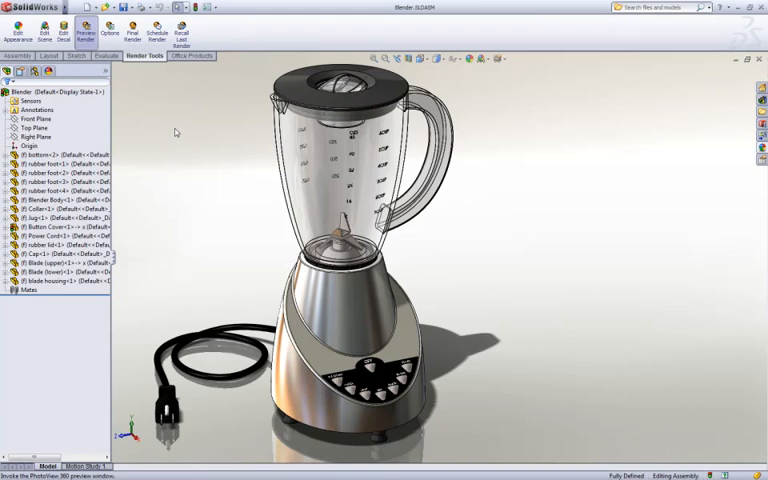
# Show the PhotoView 360 Preview Window rendering the blender.
pyautogui.click(84, 30)
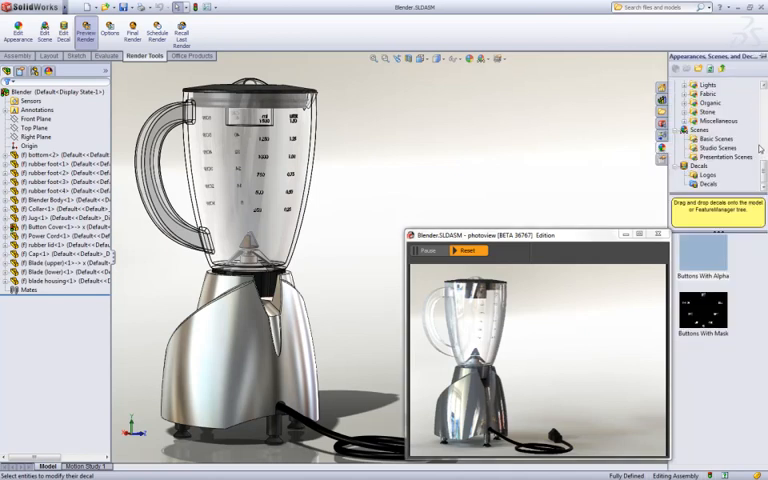
# Apply a studio Backdrop scene to the blender from the scenes list.
pyautogui.click(700, 84)
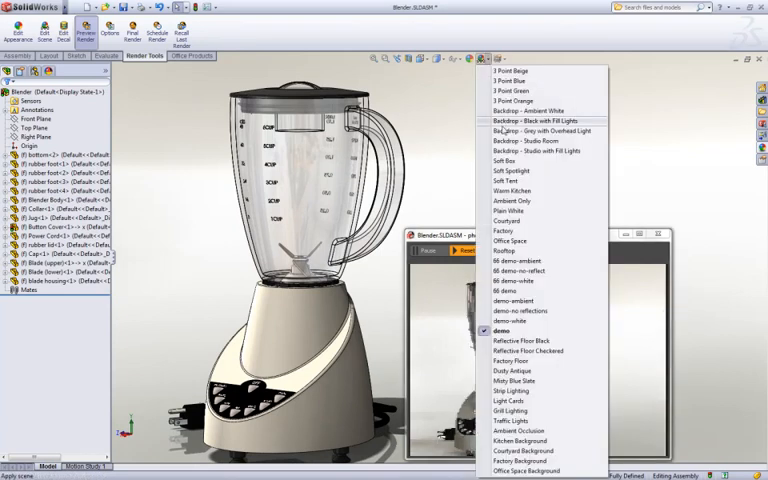
pyautogui.click(500, 330)
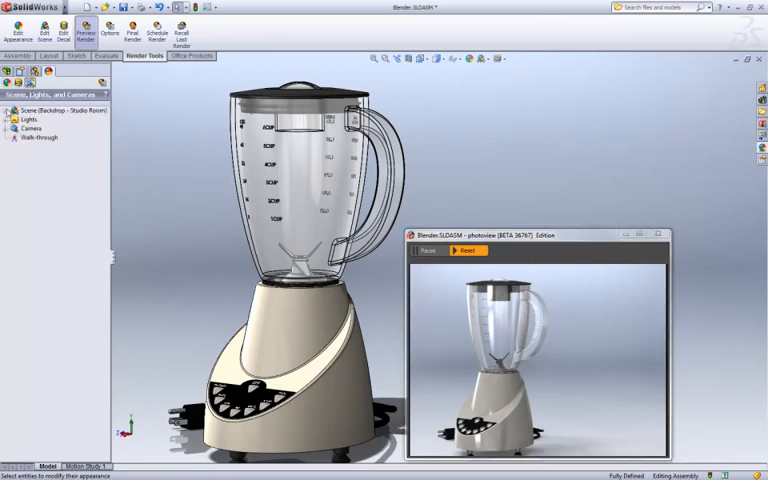
# Apply the kitchen environment scene via the Scene, Lights and Cameras tree.
pyautogui.click(8, 108)
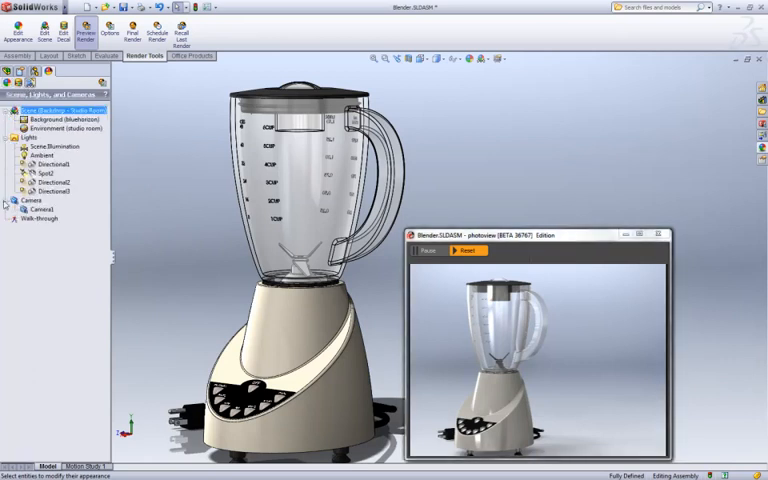
pyautogui.rightClick(30, 200)
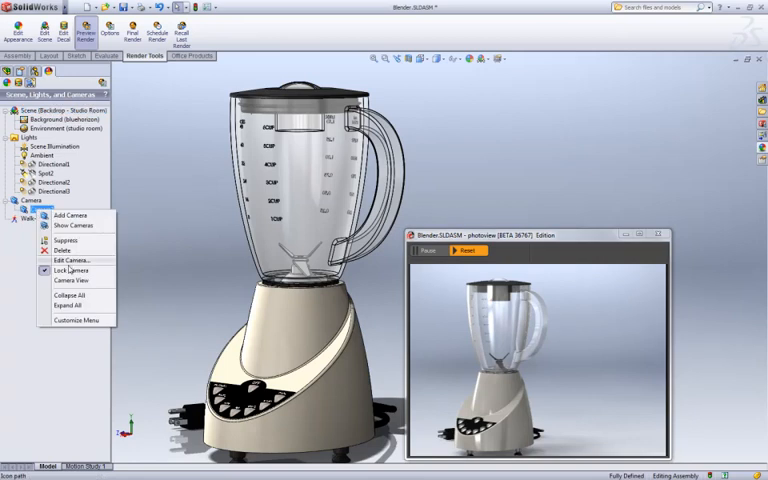
pyautogui.click(72, 280)
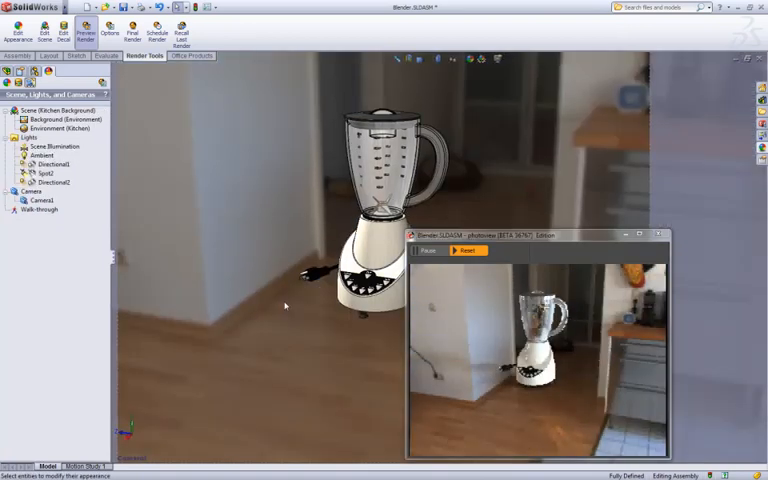
# Edit the scene's floor and background so the blender sits on the kitchen countertop.
pyautogui.rightClick(60, 110)
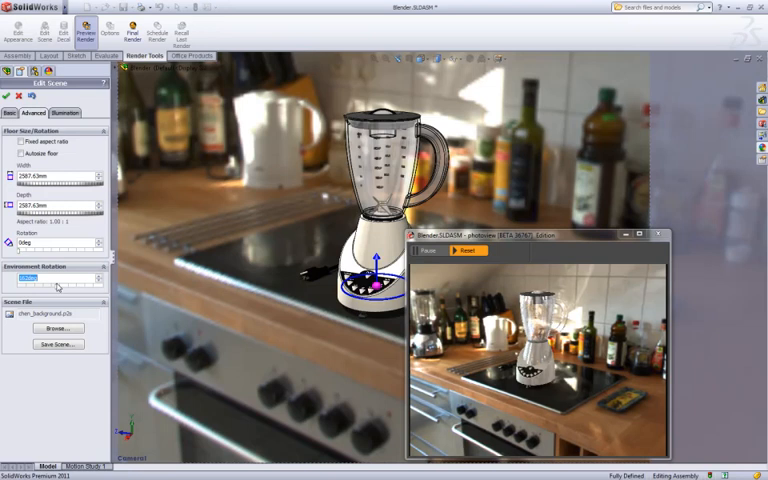
pyautogui.click(64, 112)
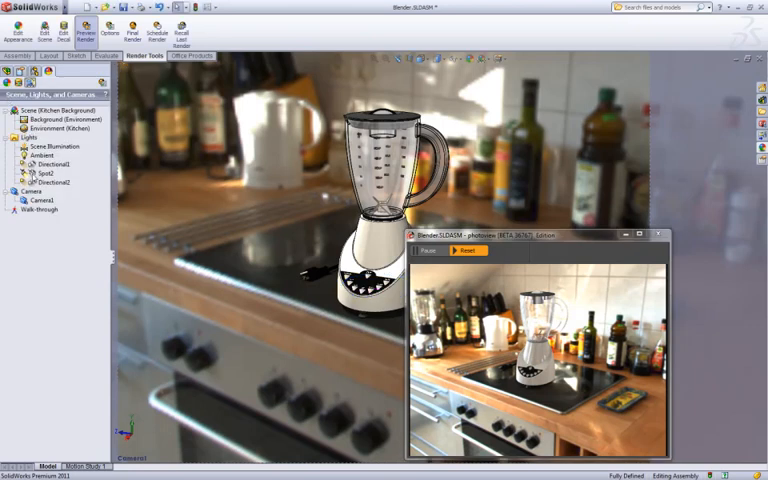
# Play the rendered animation closing in on the blender's button panel in the media player.
pyautogui.rightClick(44, 172)
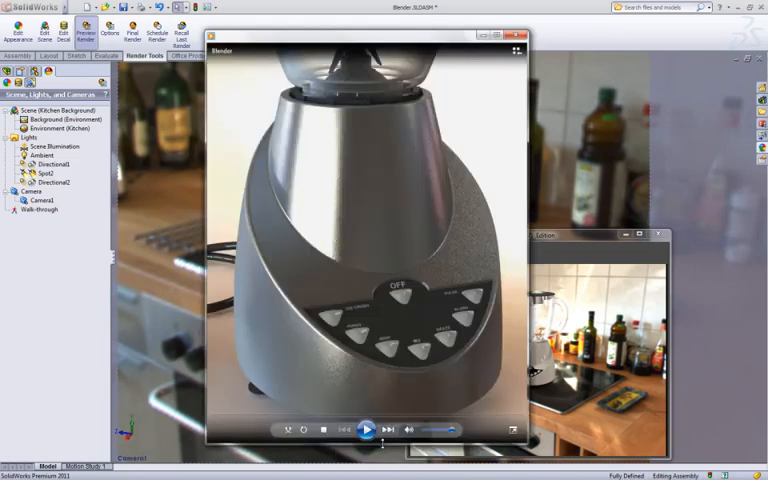
pyautogui.click(366, 430)
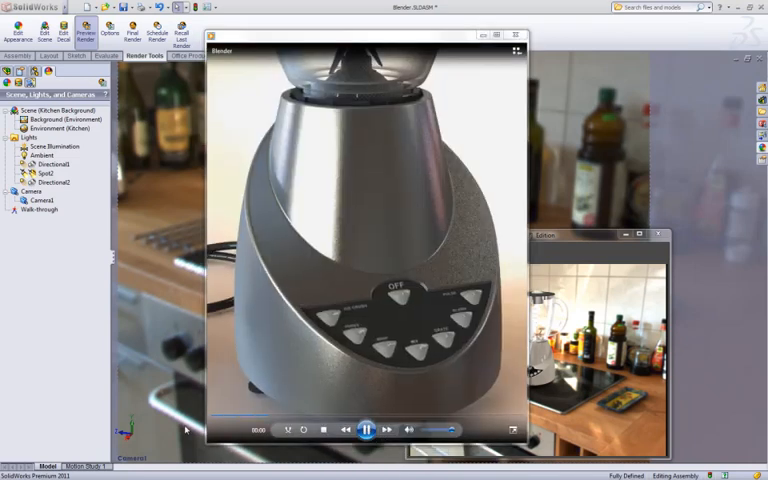